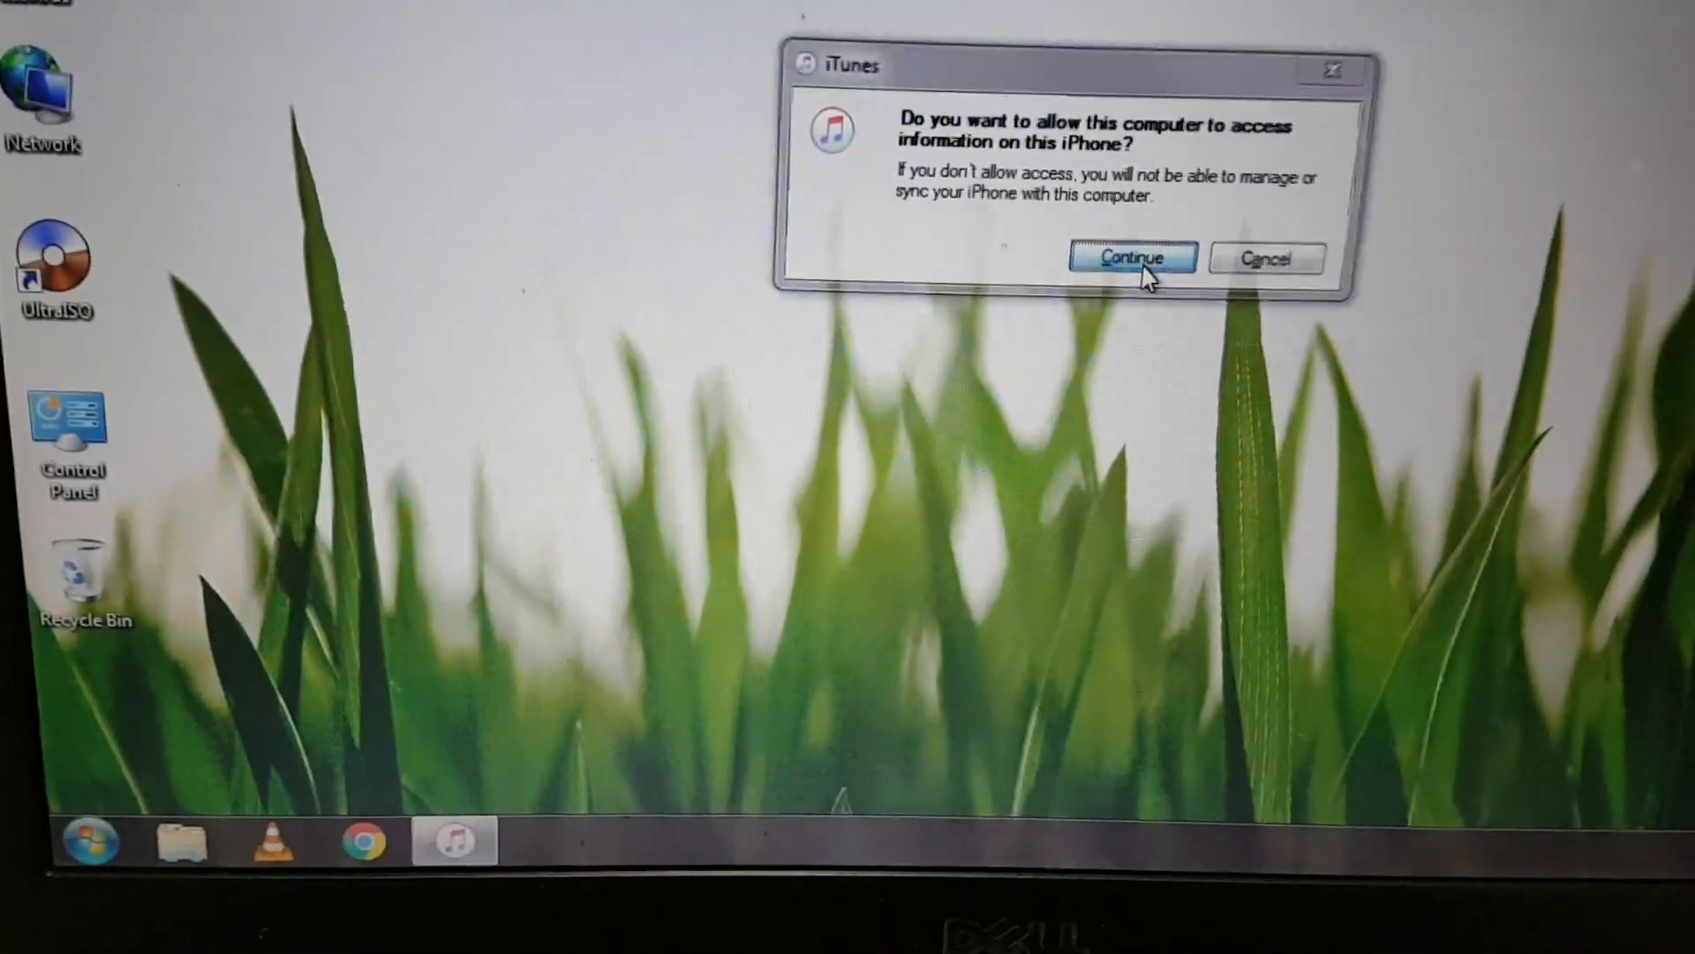
# Grant this computer access to the connected iPhone via the Continue prompt
pyautogui.click(1130, 257)
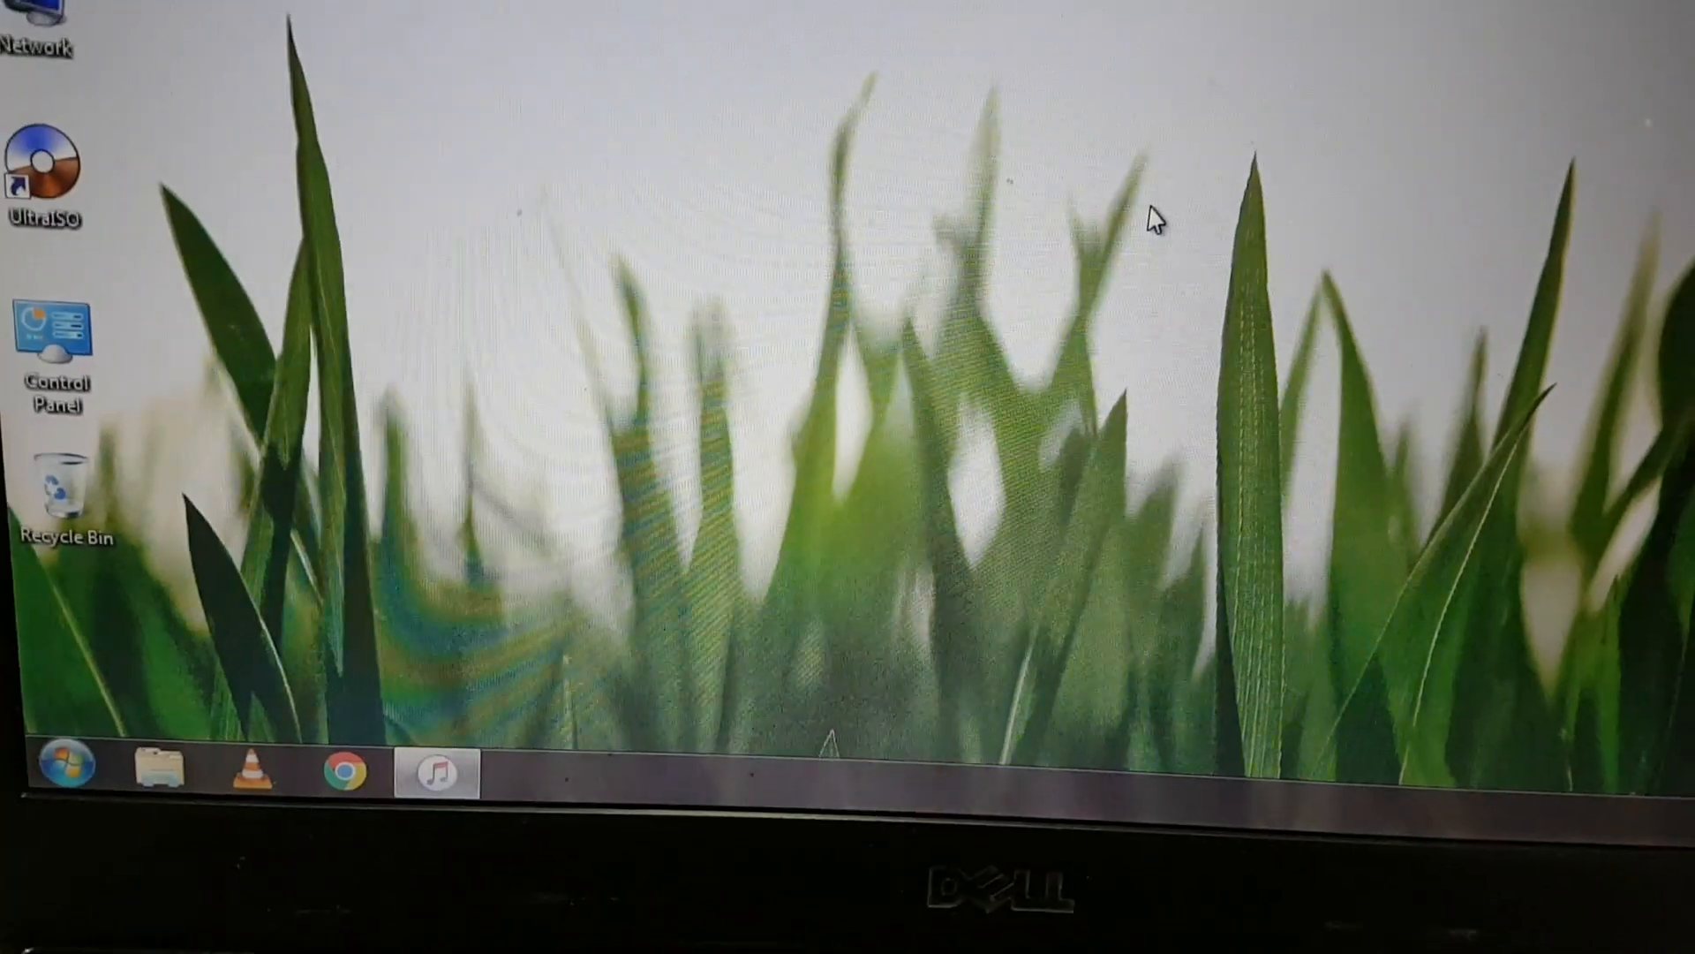